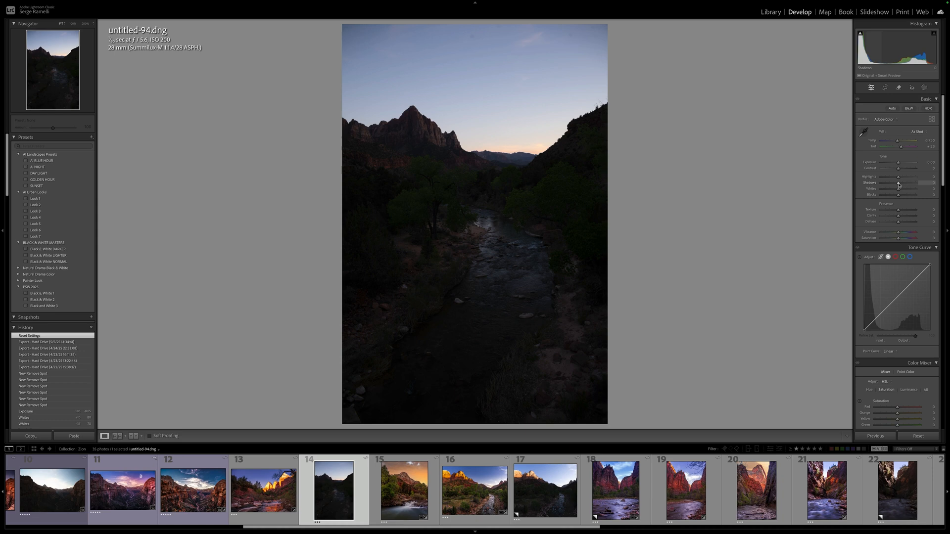
# - Lift the shadows, deepen the blacks and brighten the whites of the canyon photo
pyautogui.moveTo(899, 184); pyautogui.dragTo(871, 184)
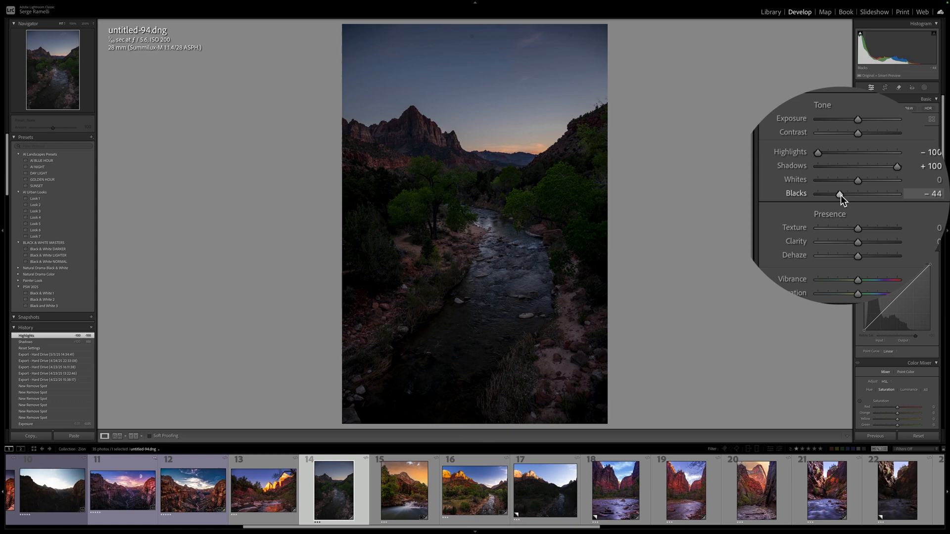
pyautogui.moveTo(839, 201); pyautogui.dragTo(829, 201)
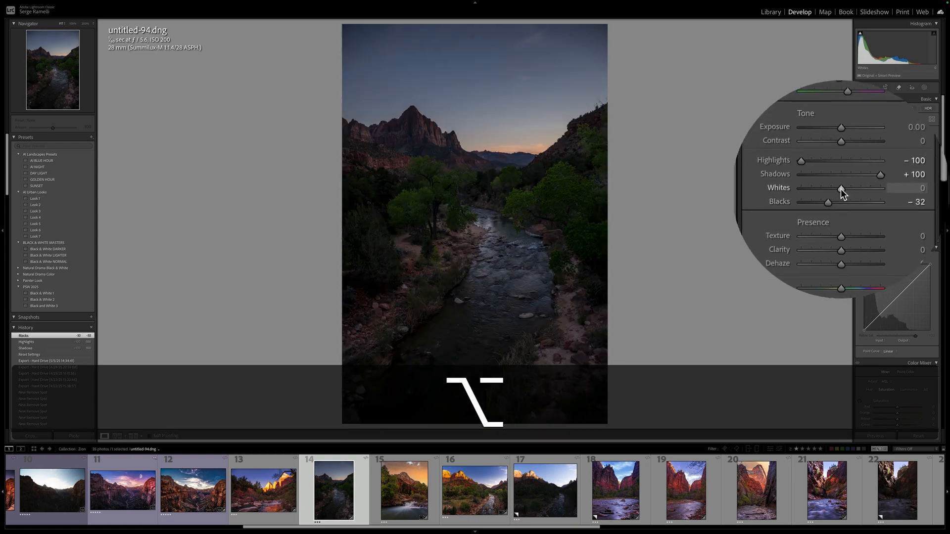
pyautogui.moveTo(840, 188); pyautogui.dragTo(855, 188)
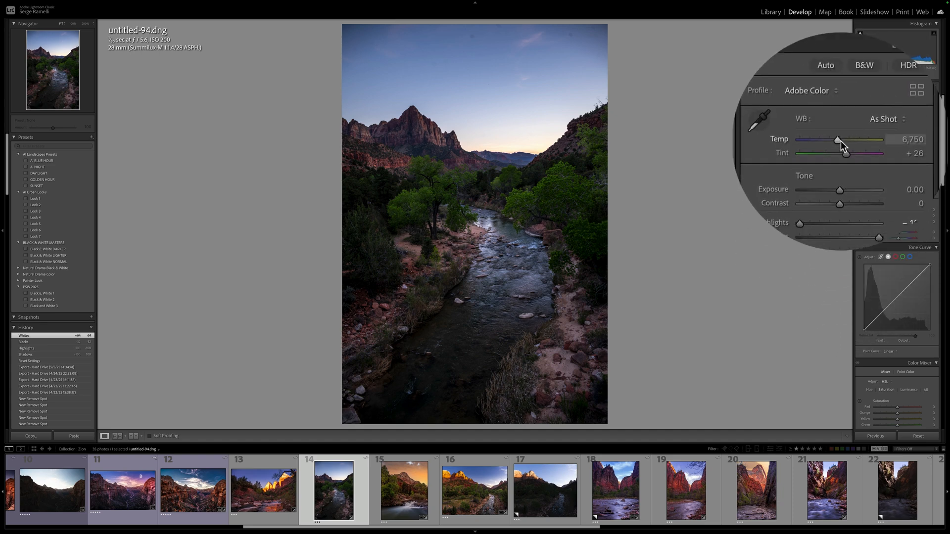
# - Warm the white balance to about 7641, nudge the tint toward magenta and raise exposure slightly
pyautogui.moveTo(838, 139); pyautogui.dragTo(836, 134)
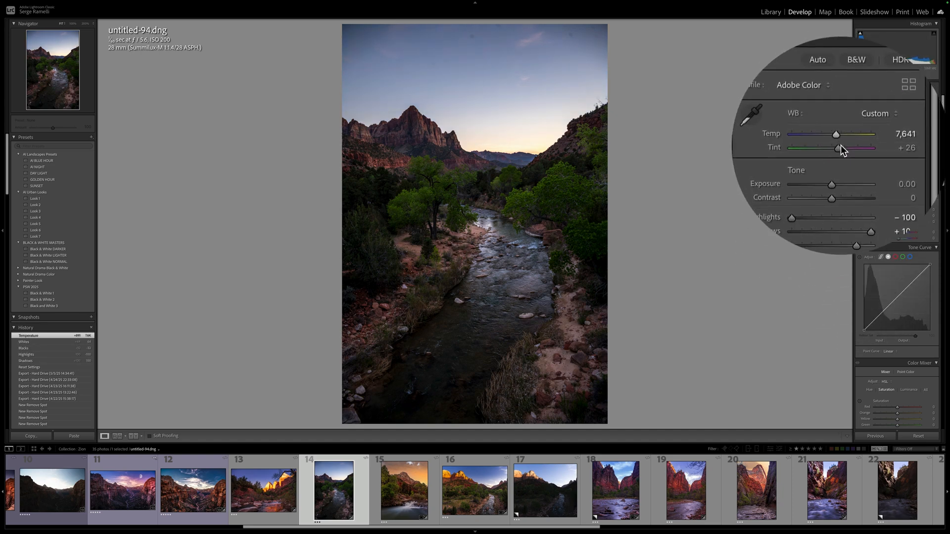
pyautogui.moveTo(840, 148); pyautogui.dragTo(842, 147)
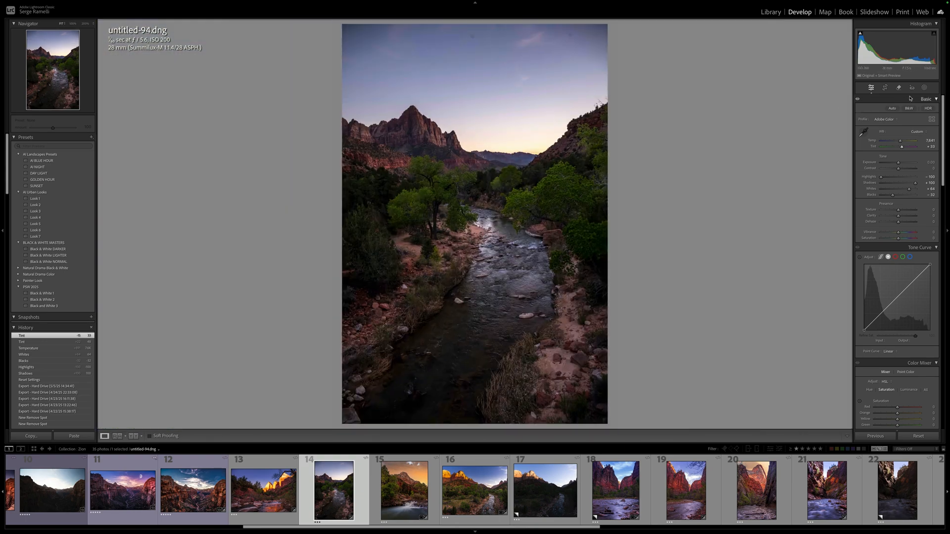
pyautogui.moveTo(900, 171); pyautogui.dragTo(834, 170)
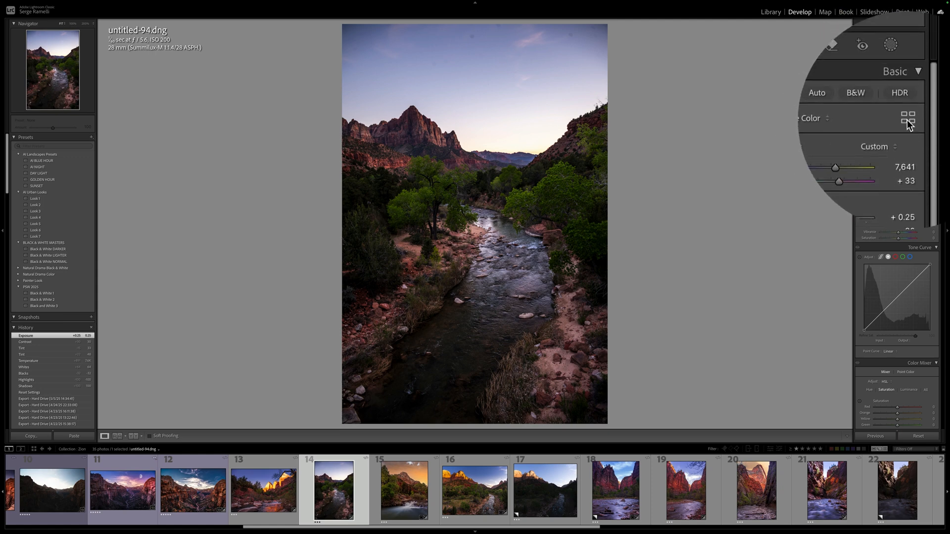
# - Switch to the Adobe Landscape profile, then raise Vibrance to +37 and Saturation to +25
pyautogui.click(908, 117)
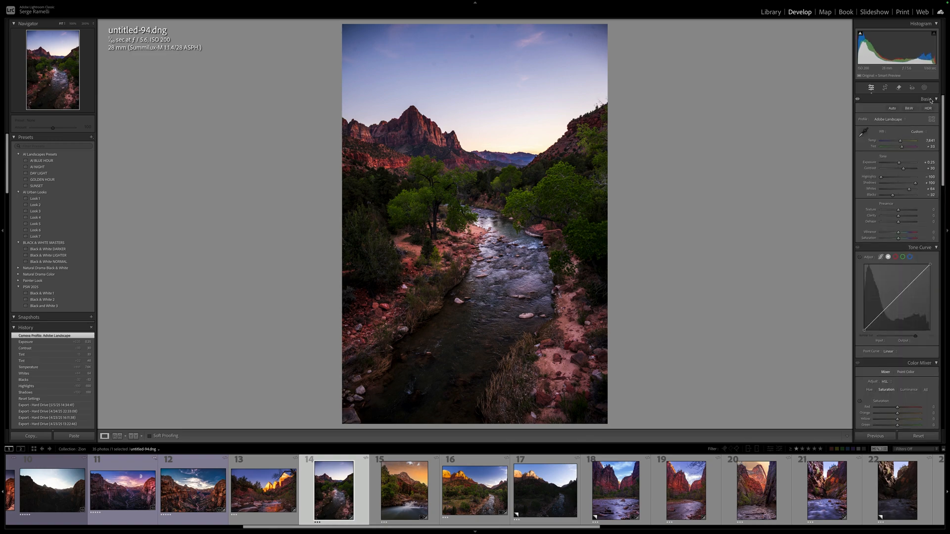
pyautogui.click(474, 222)
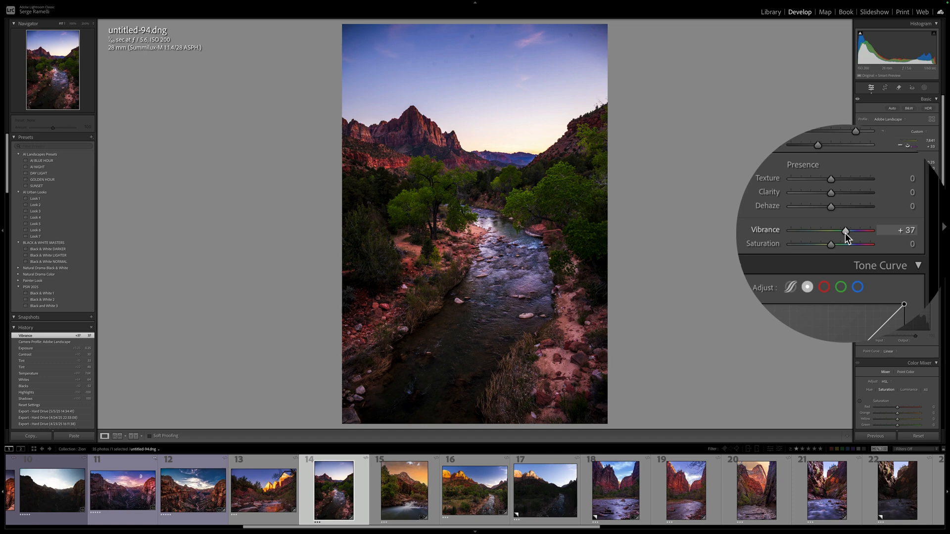
pyautogui.moveTo(830, 245); pyautogui.dragTo(846, 244)
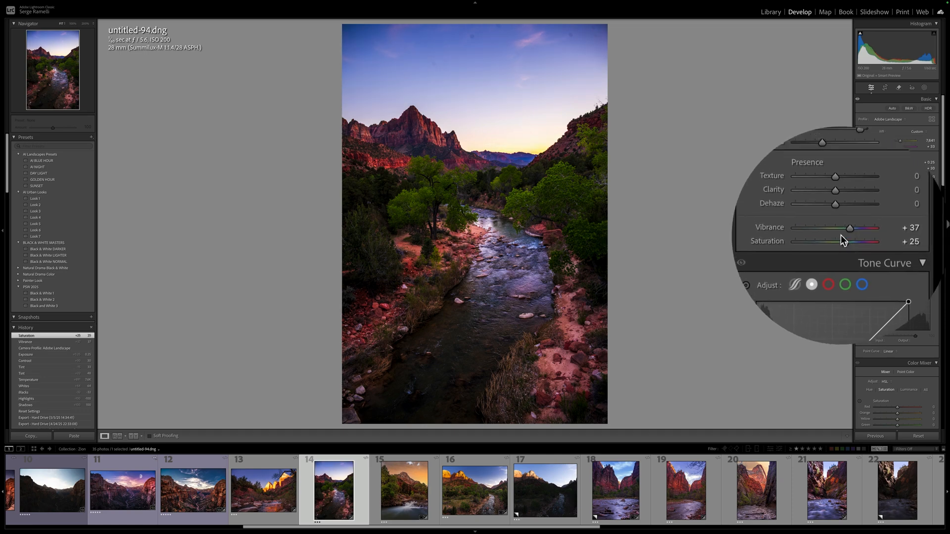
pyautogui.moveTo(849, 229); pyautogui.dragTo(830, 231)
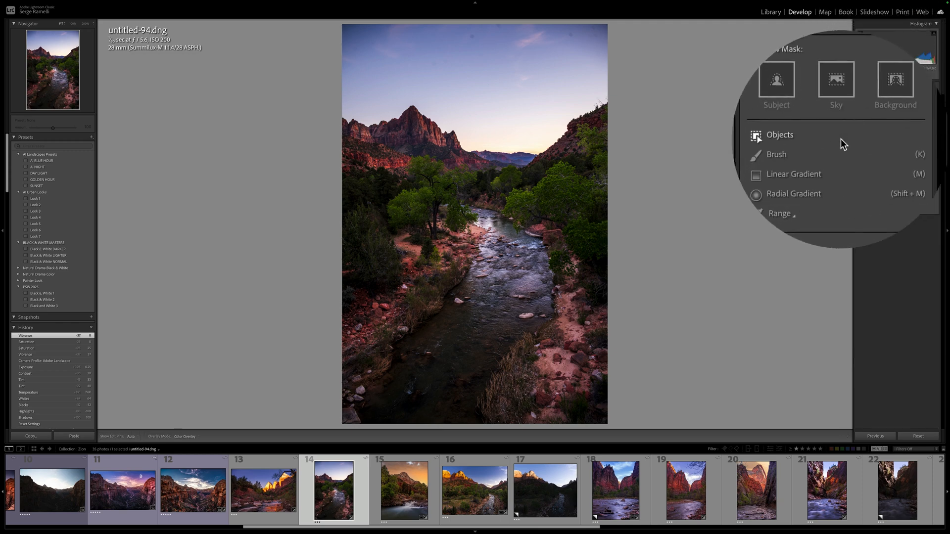
# - Add a radial gradient mask warming and saturating the sunset glow, then nudge global exposure
pyautogui.click(793, 193)
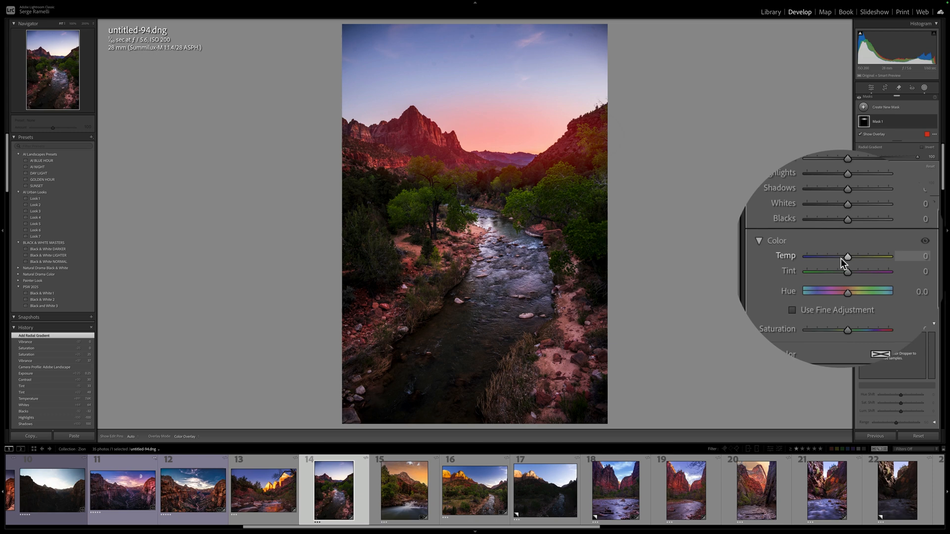
pyautogui.moveTo(848, 256); pyautogui.dragTo(854, 256)
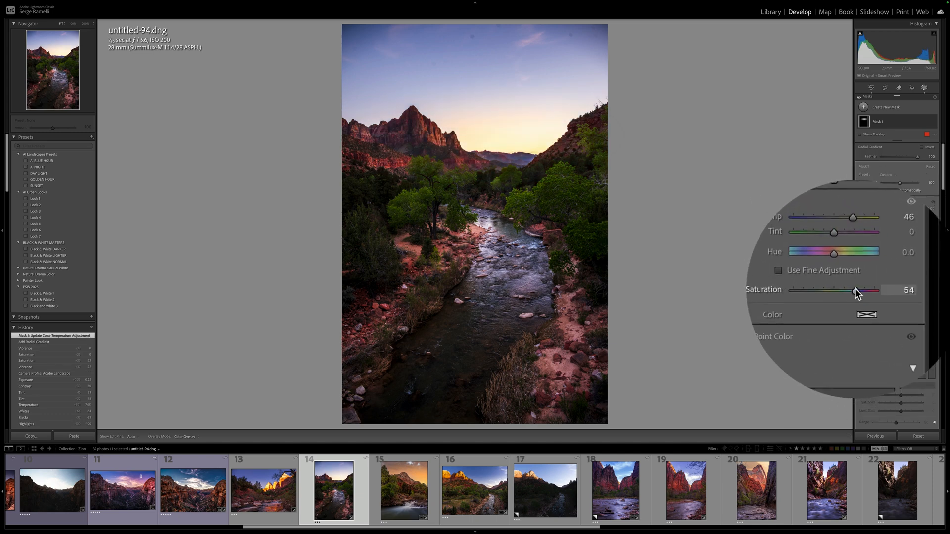
pyautogui.moveTo(867, 291); pyautogui.dragTo(854, 291)
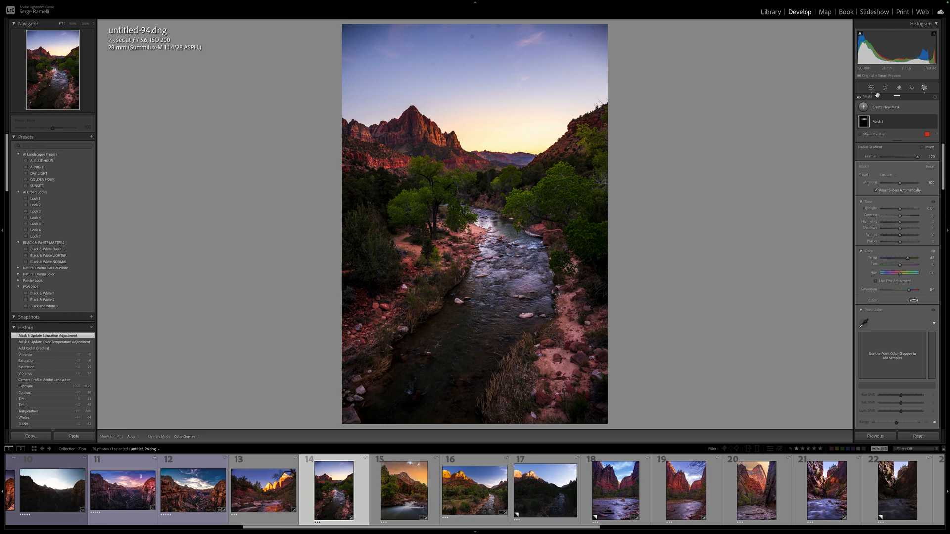
pyautogui.click(871, 88)
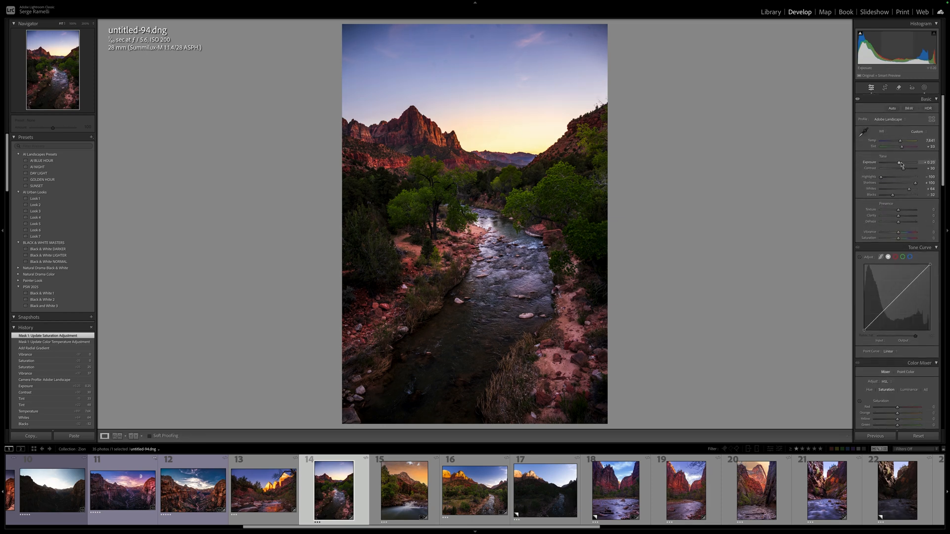
pyautogui.moveTo(905, 167); pyautogui.dragTo(899, 168)
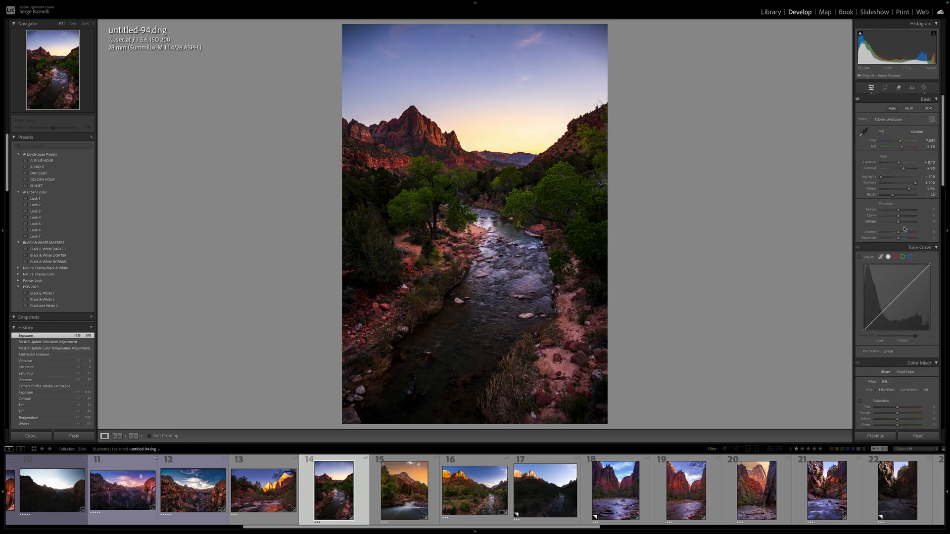
# - Raise Clarity to +48 and adjust Vibrance before resetting the photo
pyautogui.moveTo(903, 209); pyautogui.dragTo(849, 209)
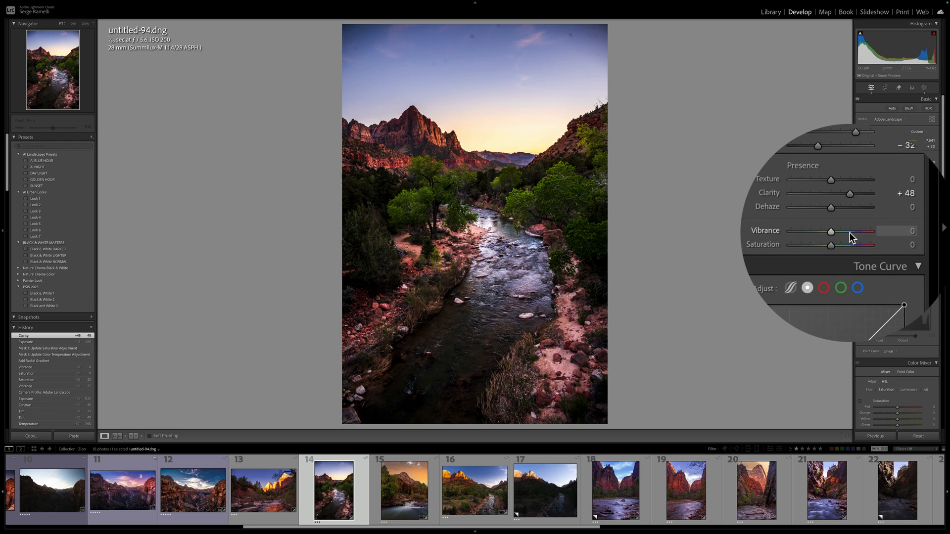
pyautogui.moveTo(831, 232); pyautogui.dragTo(856, 232)
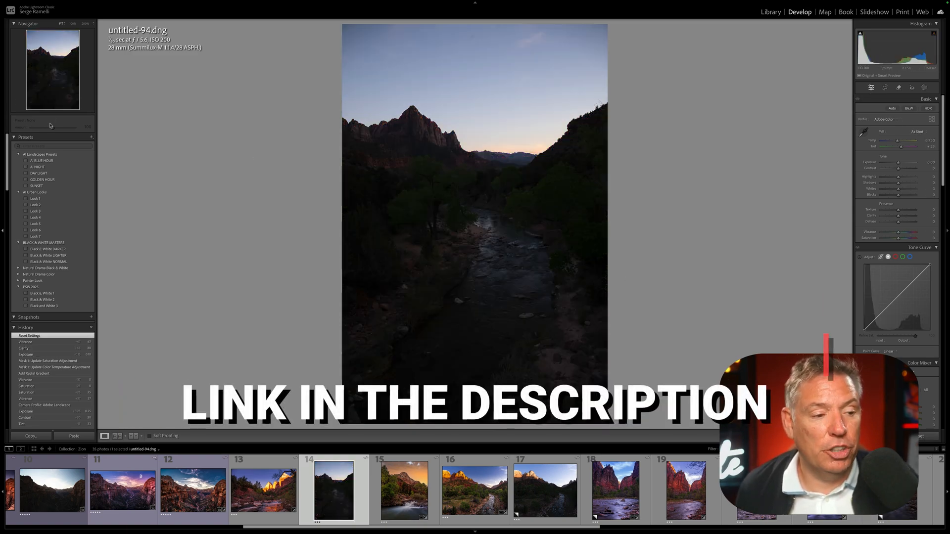
# - Apply the AI BLUE HOUR preset, then the GOLDEN HOUR preset, to the reset canyon photo
pyautogui.click(60, 134)
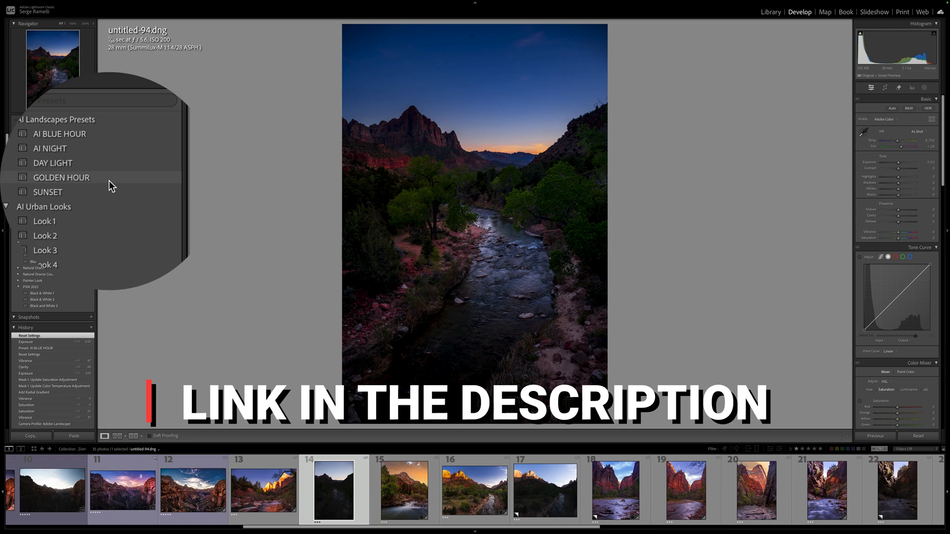
pyautogui.click(49, 185)
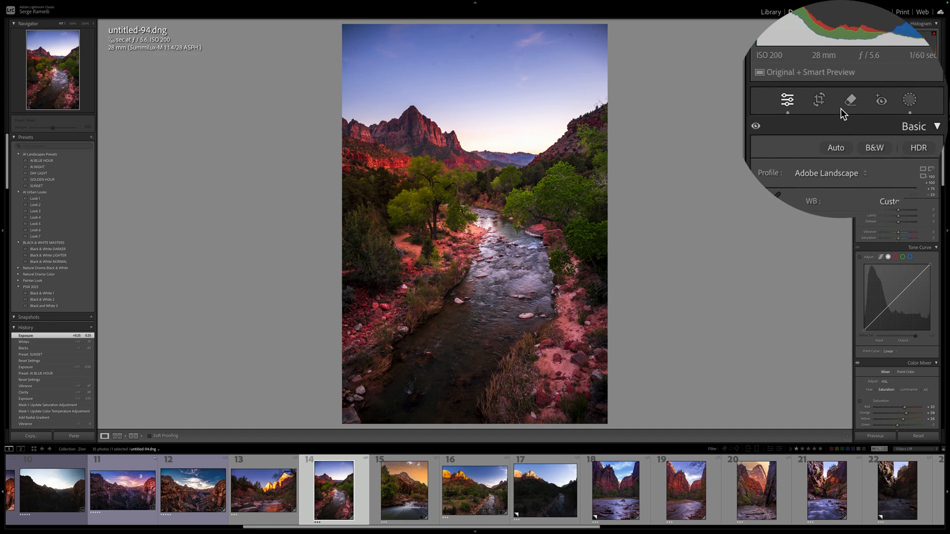
# - Use the Remove tool to clean the specks out of the sky above the peak
pyautogui.click(850, 100)
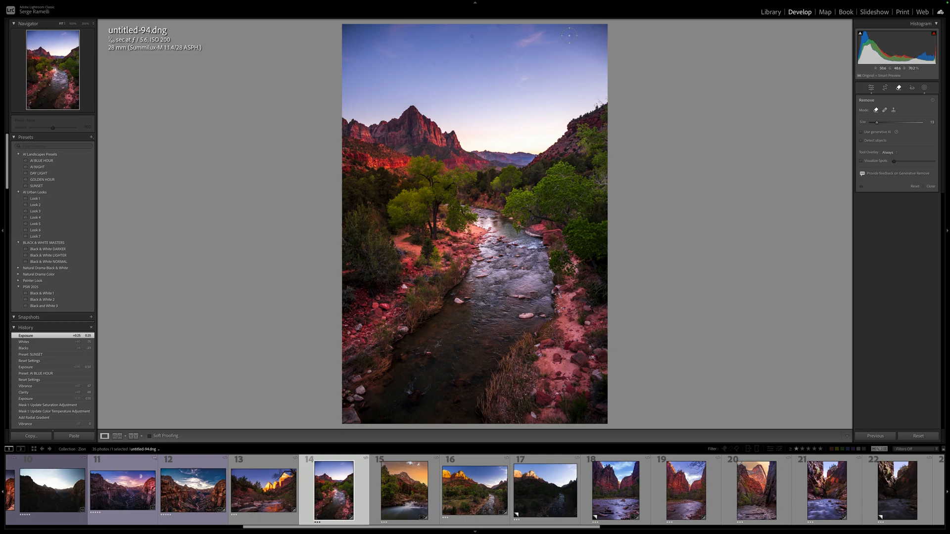
pyautogui.click(871, 88)
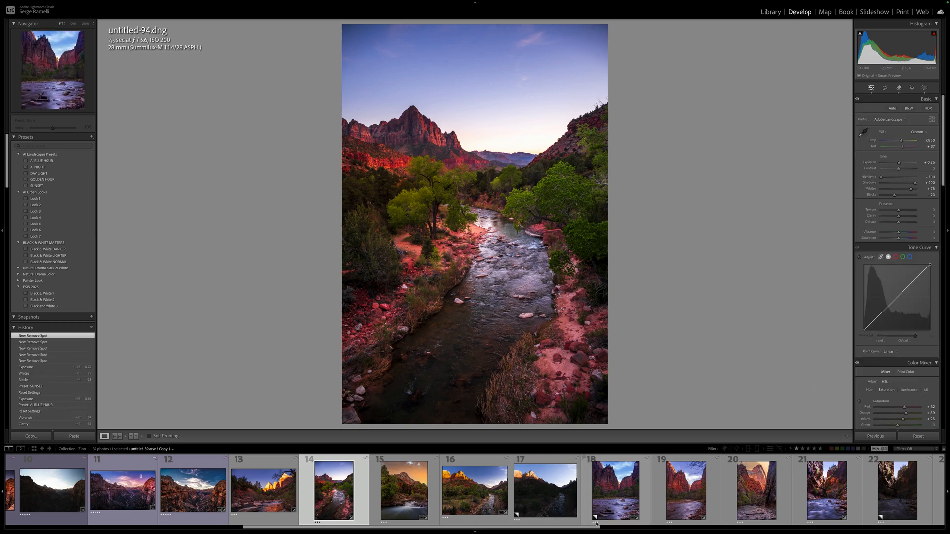
pyautogui.rightClick(544, 490)
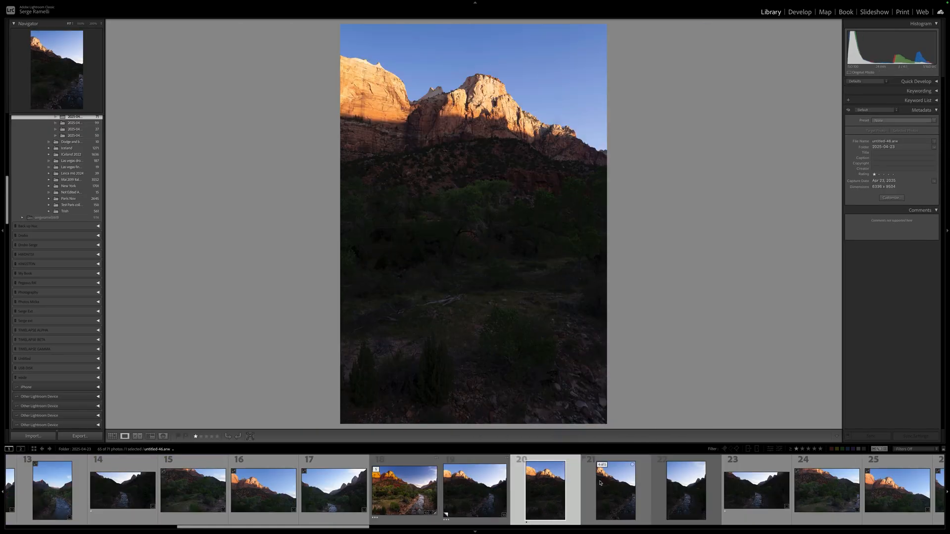
# - Merge the three river-canyon frames into a cylindrical panorama with Fill Edges enabled
pyautogui.click(685, 488)
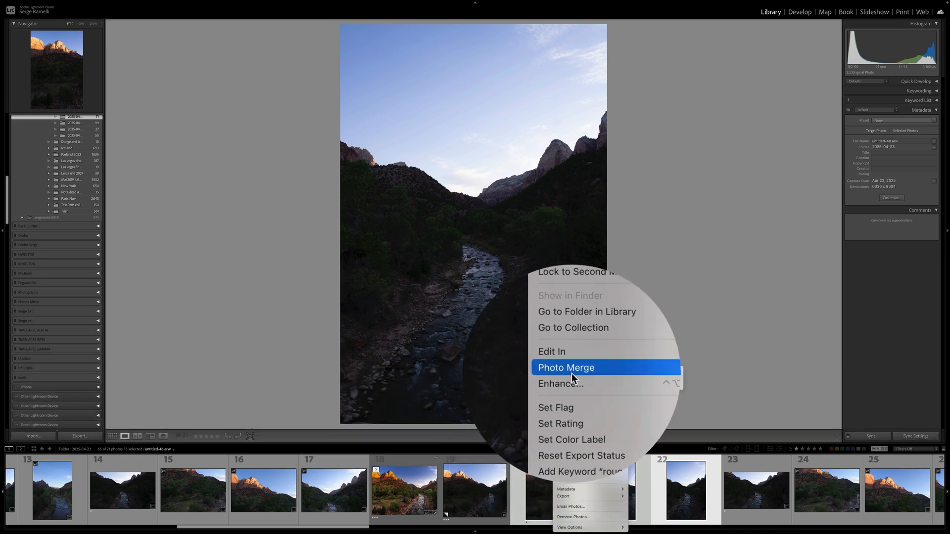
pyautogui.click(565, 367)
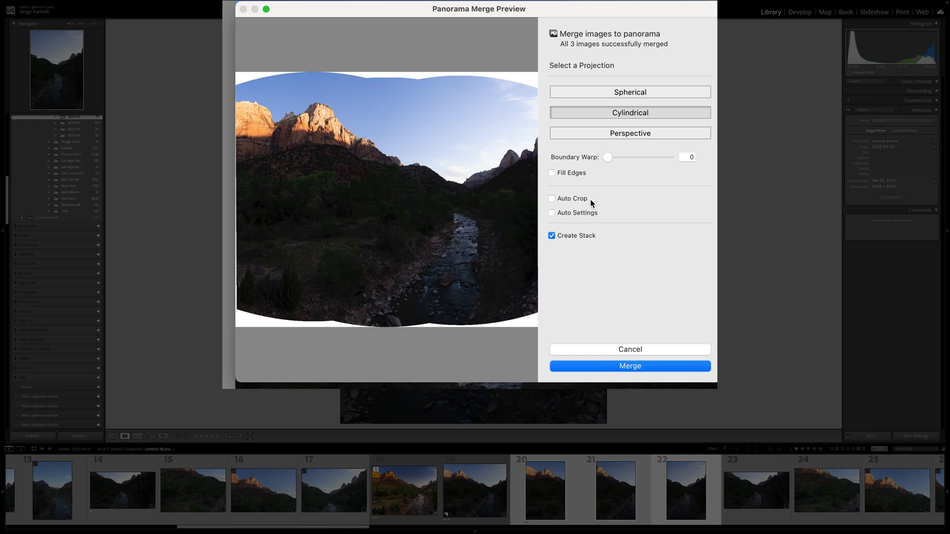
pyautogui.click(551, 172)
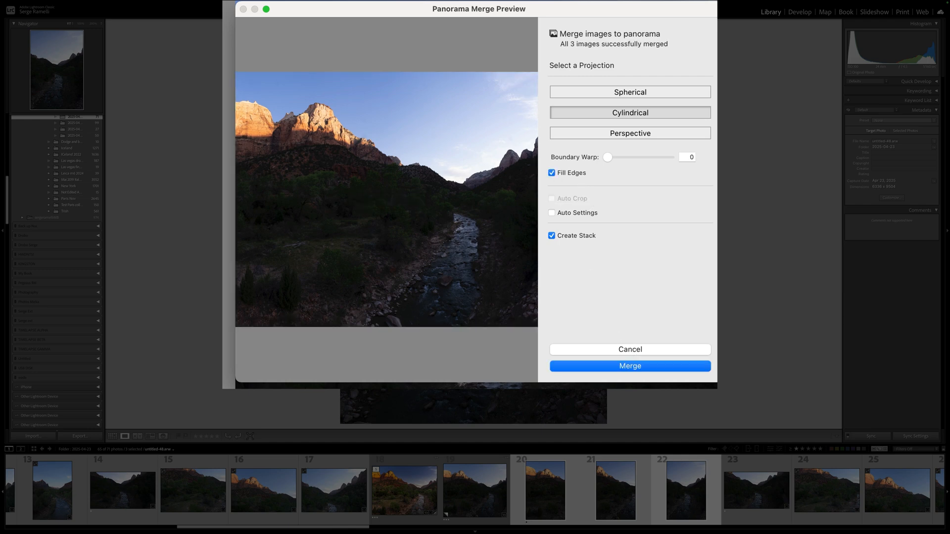
pyautogui.click(630, 366)
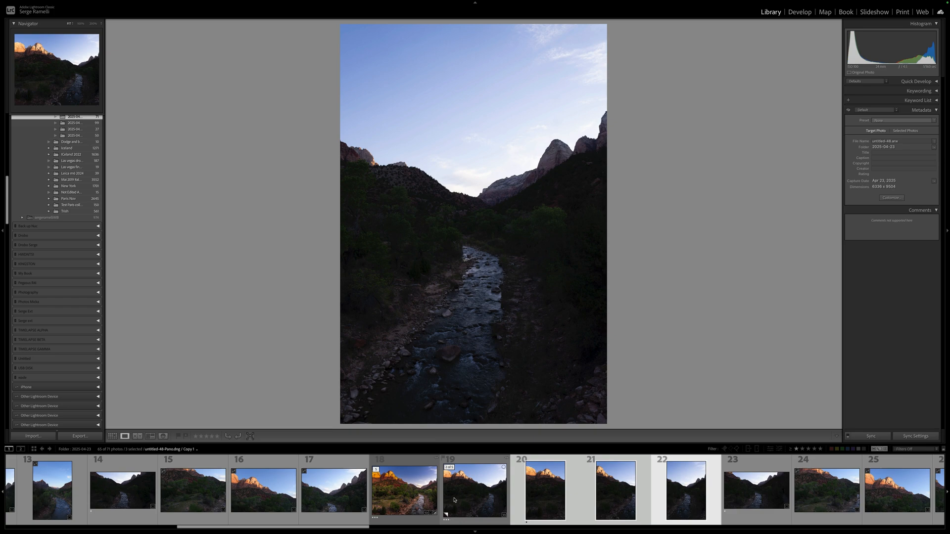
# - Bring the merged panorama into Develop and apply the AI SUNSET preset
pyautogui.click(799, 12)
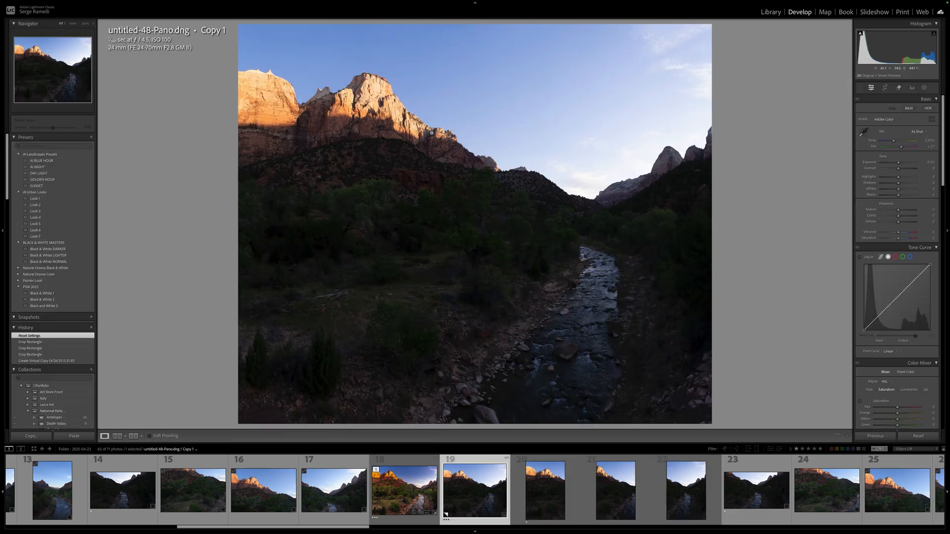
pyautogui.click(85, 187)
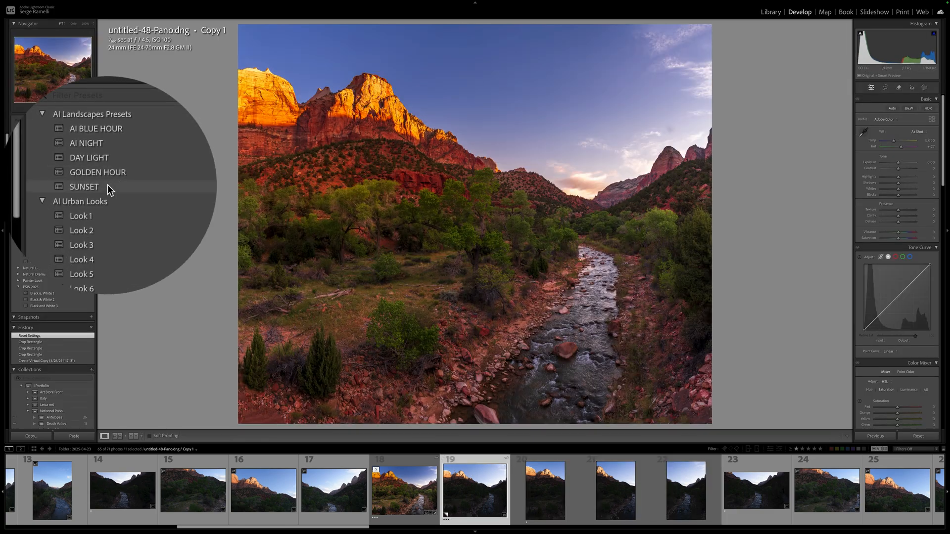
pyautogui.click(85, 186)
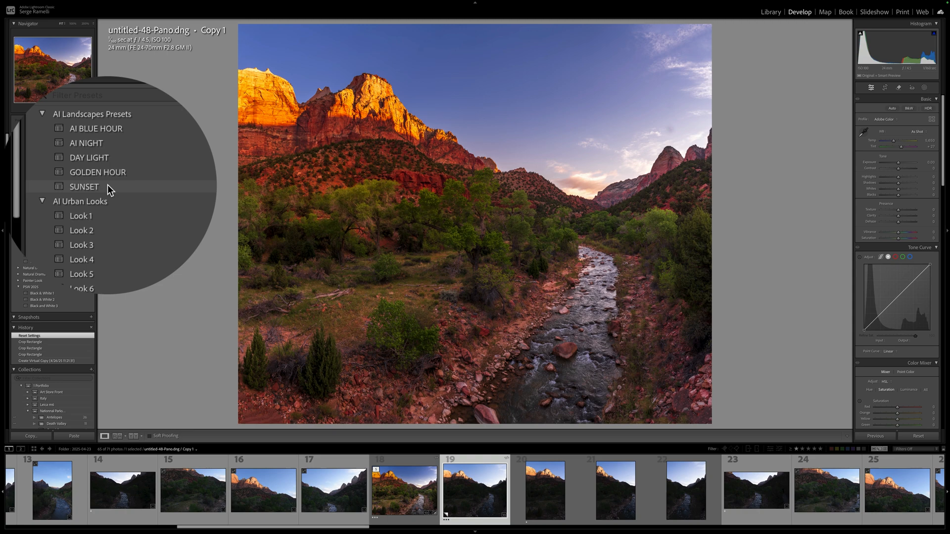
pyautogui.click(84, 186)
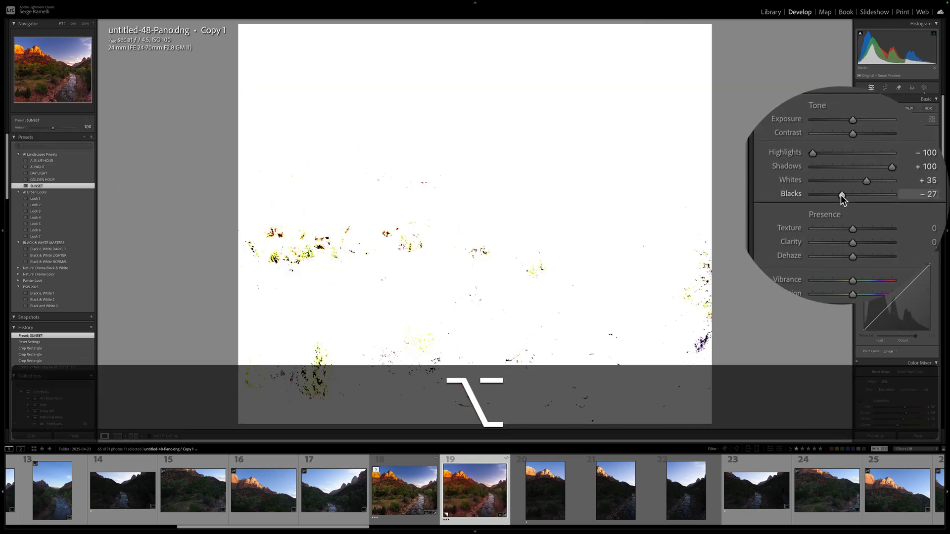
# - Deepen the panorama's blacks while checking clipping and set its whites
pyautogui.moveTo(841, 194); pyautogui.dragTo(816, 202)
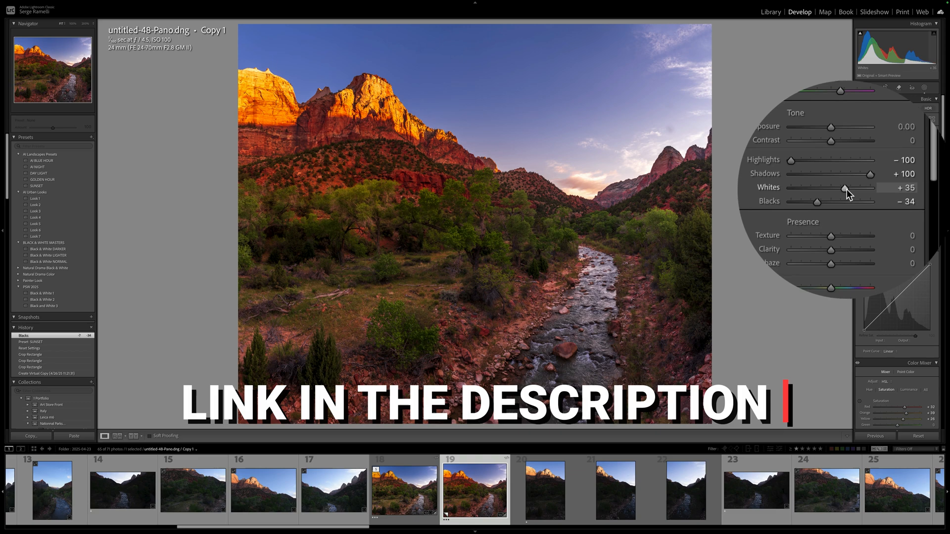
pyautogui.moveTo(844, 188); pyautogui.dragTo(853, 188)
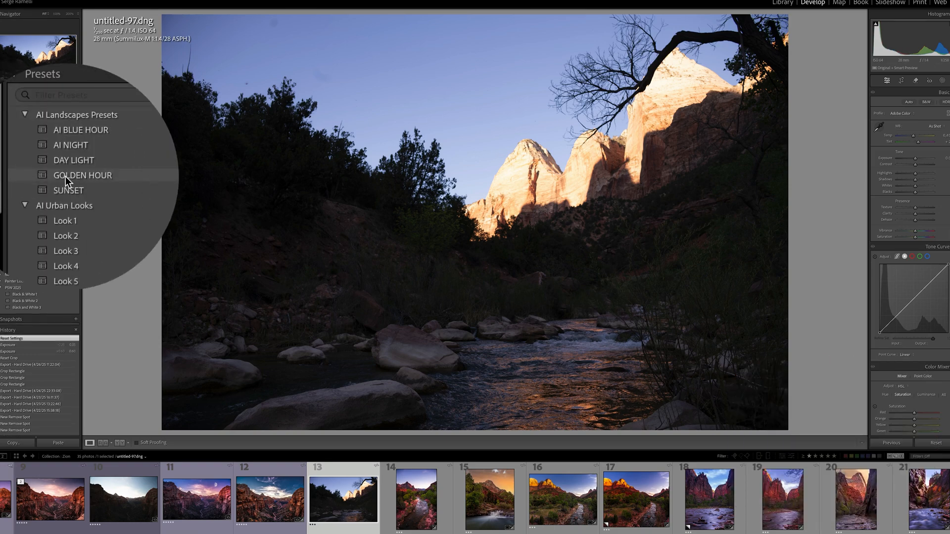
# - Apply the SUNSET preset to untitled-97.dng, then refine its whites and lower exposure slightly
pyautogui.click(68, 175)
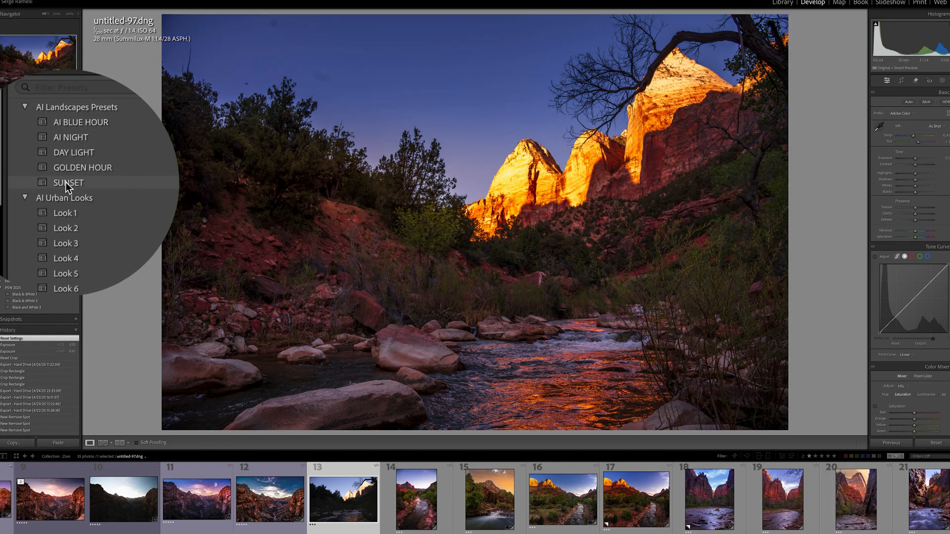
pyautogui.click(68, 182)
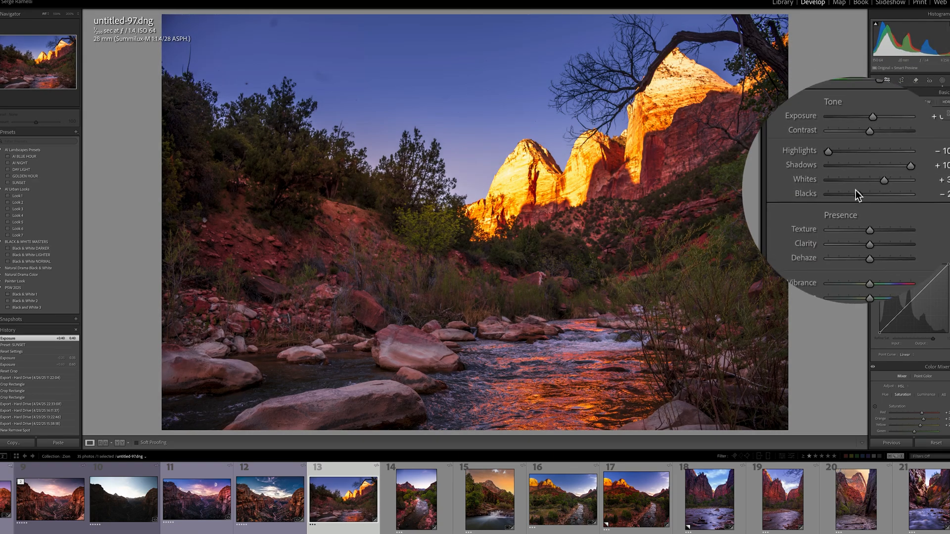
pyautogui.moveTo(879, 194); pyautogui.dragTo(833, 199)
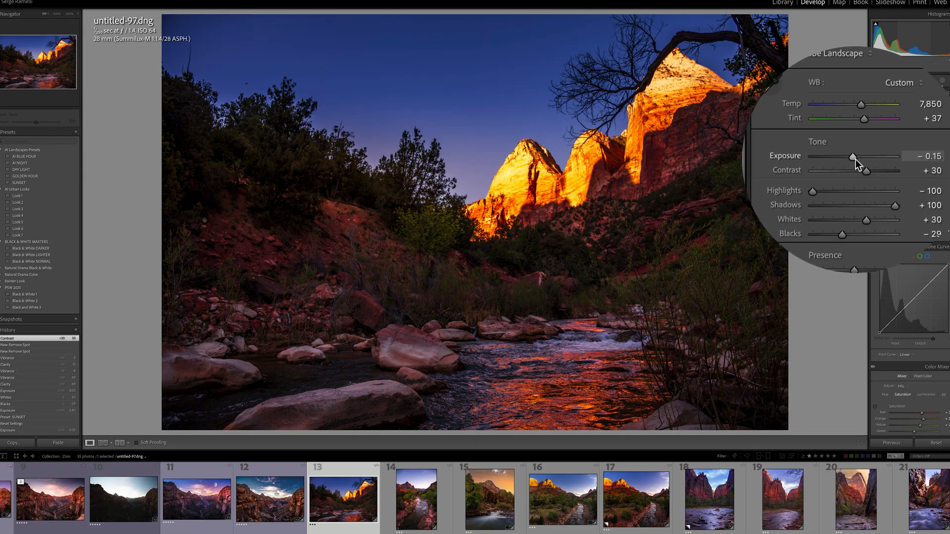
pyautogui.moveTo(854, 157); pyautogui.dragTo(851, 178)
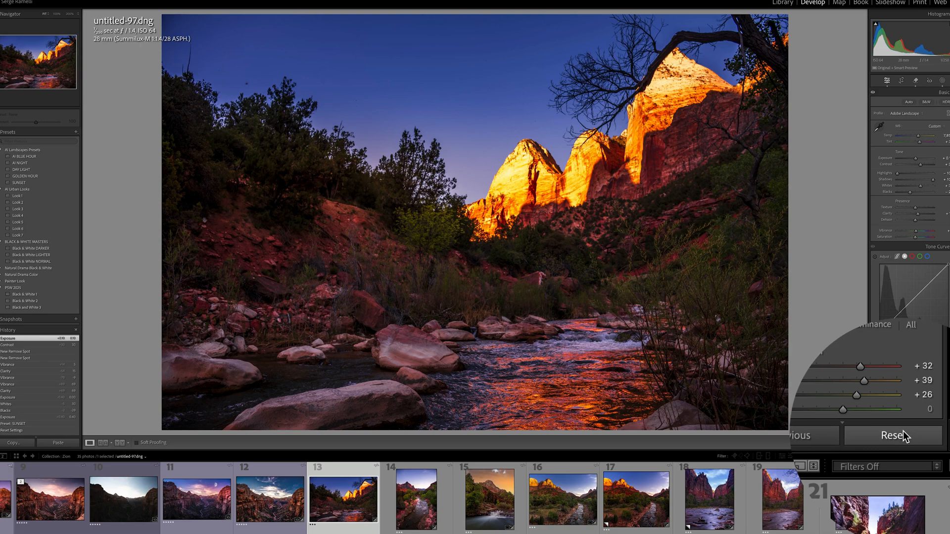
pyautogui.click(893, 435)
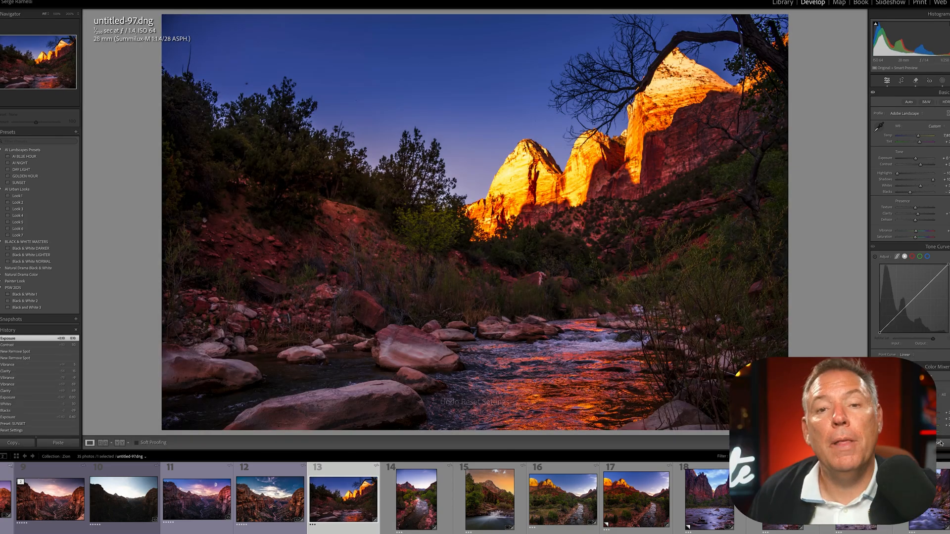